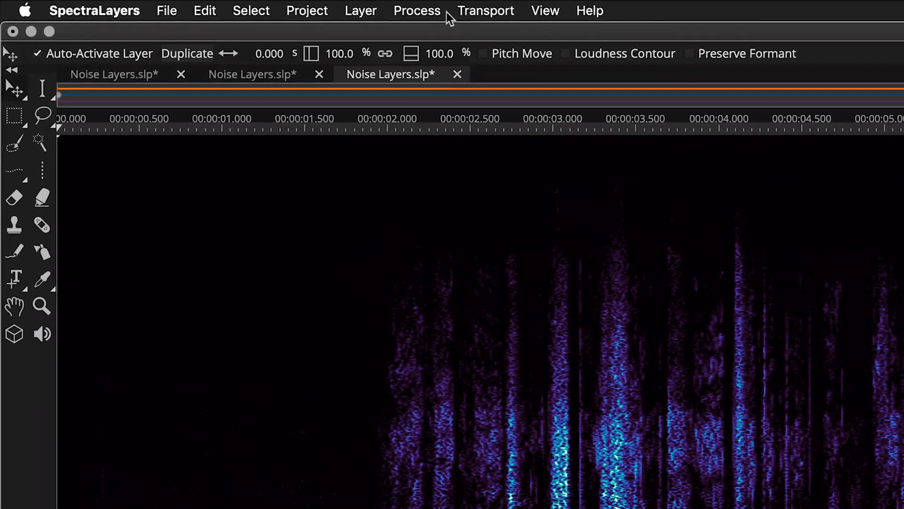
- Run Voice Denoiser at default Sensitivity 0.0 and 100% Reduction, then show the Noise Layers project
left_click(417, 11)
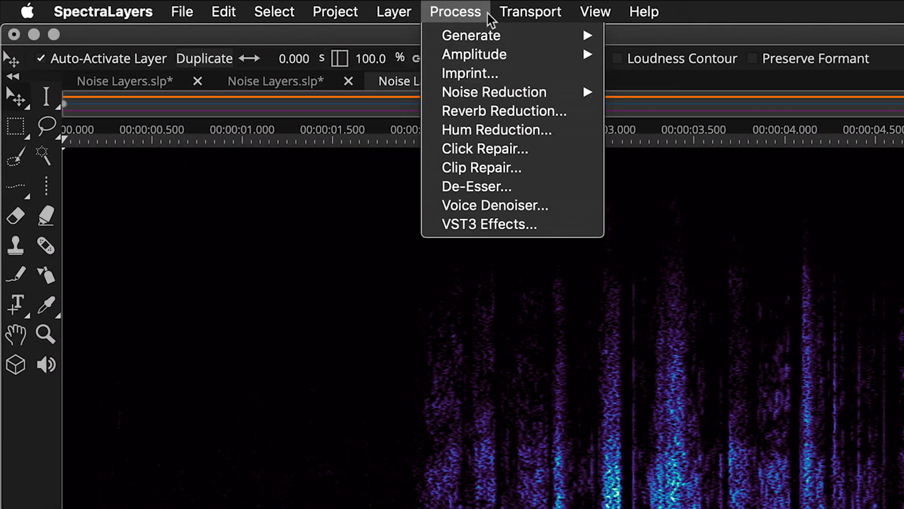
mouse_move(494, 205)
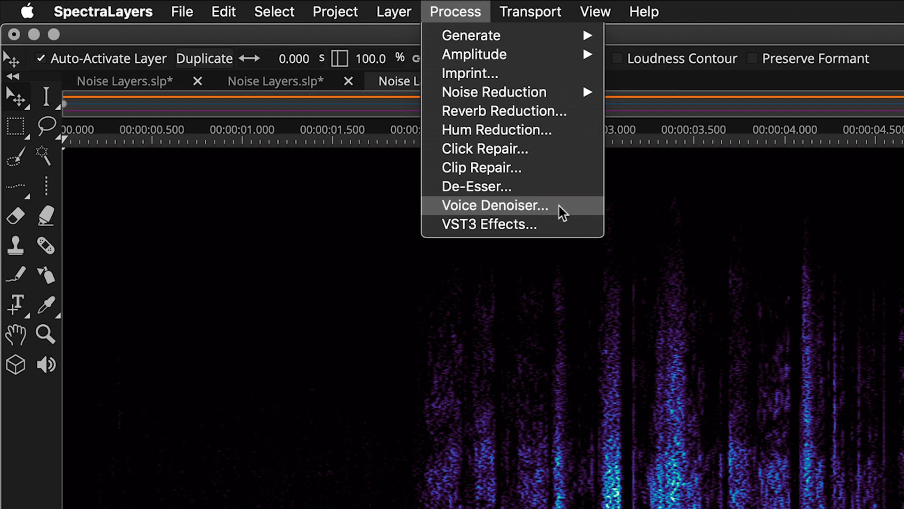
left_click(493, 205)
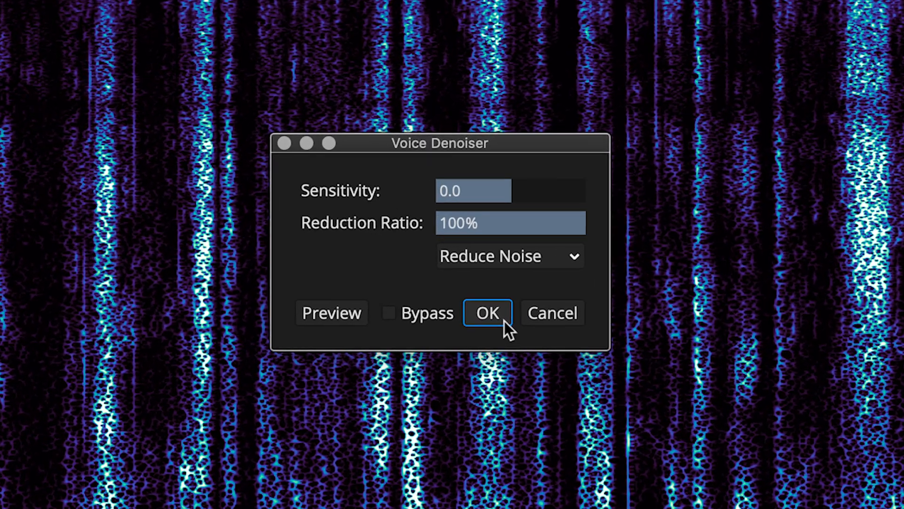
left_click(487, 311)
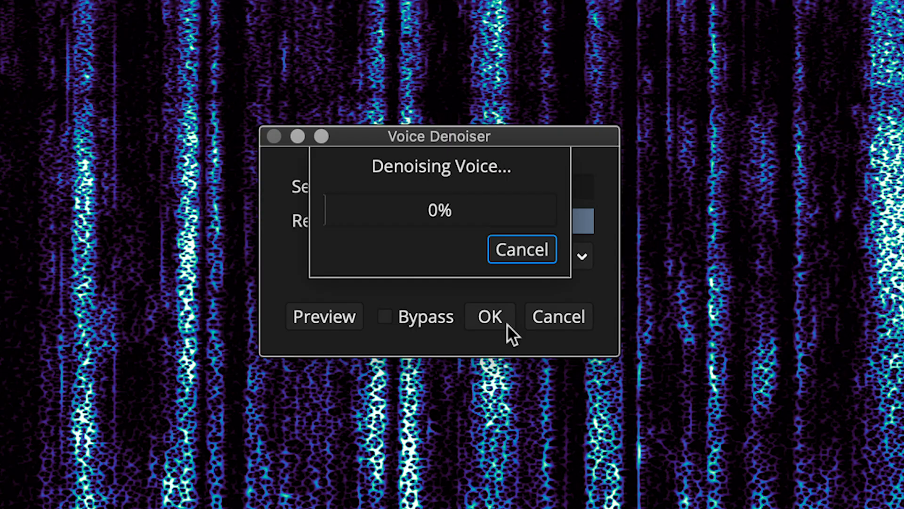
left_click(489, 316)
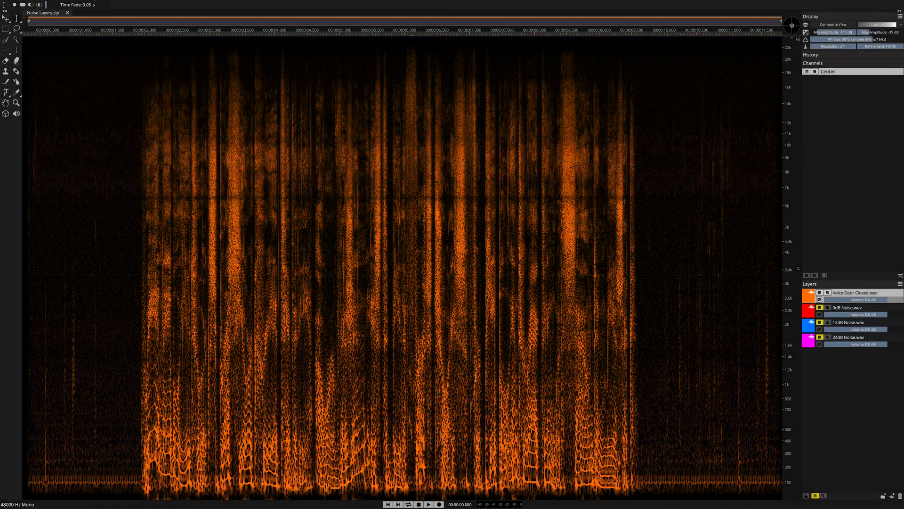
left_click(429, 504)
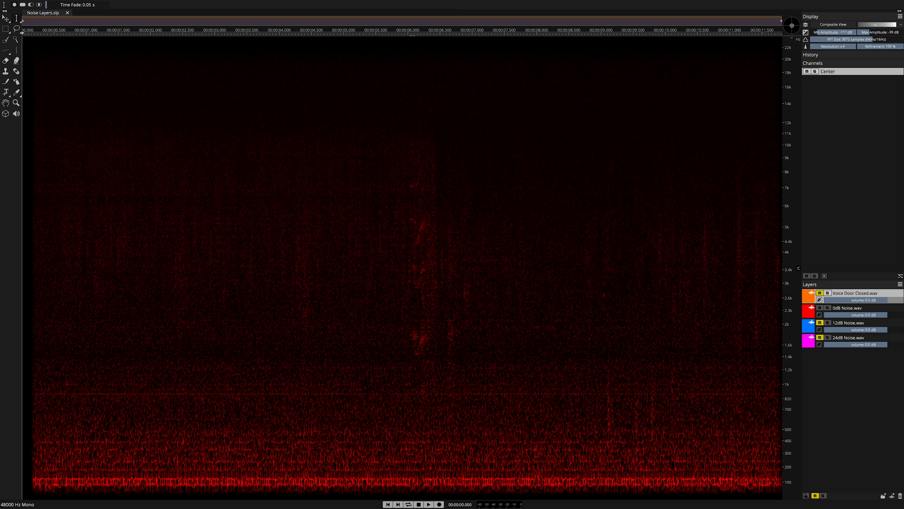
left_click(428, 504)
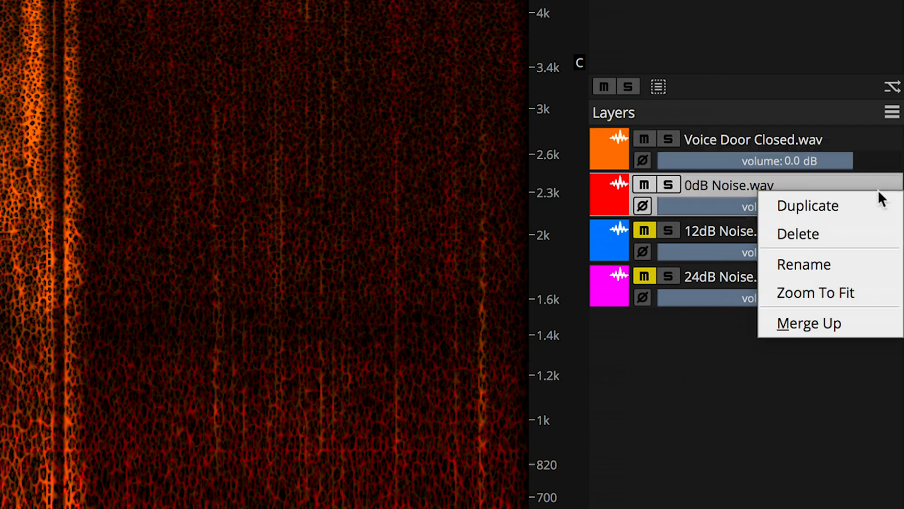
mouse_move(809, 324)
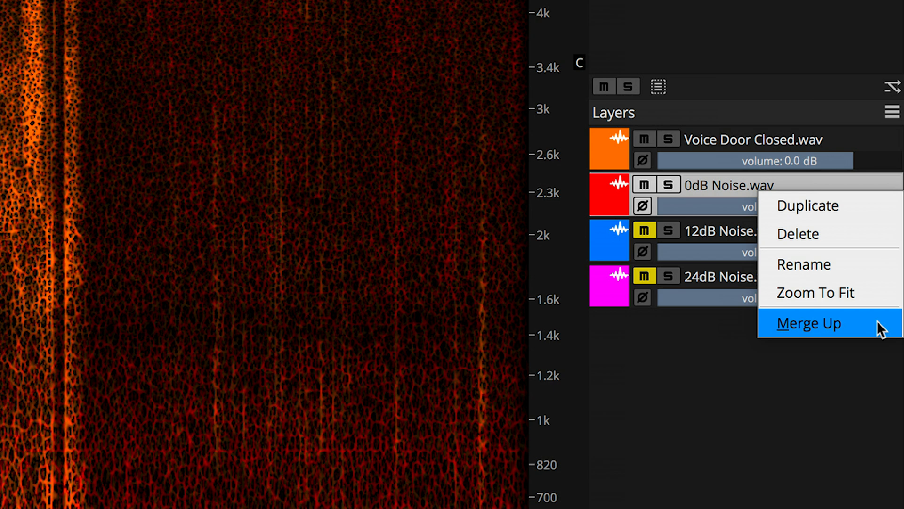
- Merge 0dB Noise.wav up into the voice layer and play back the noisy result
left_click(810, 322)
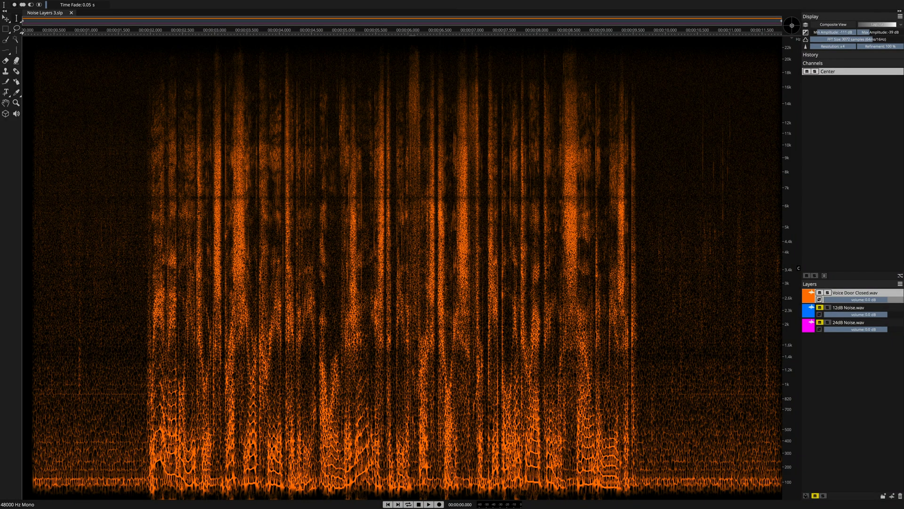
left_click(428, 504)
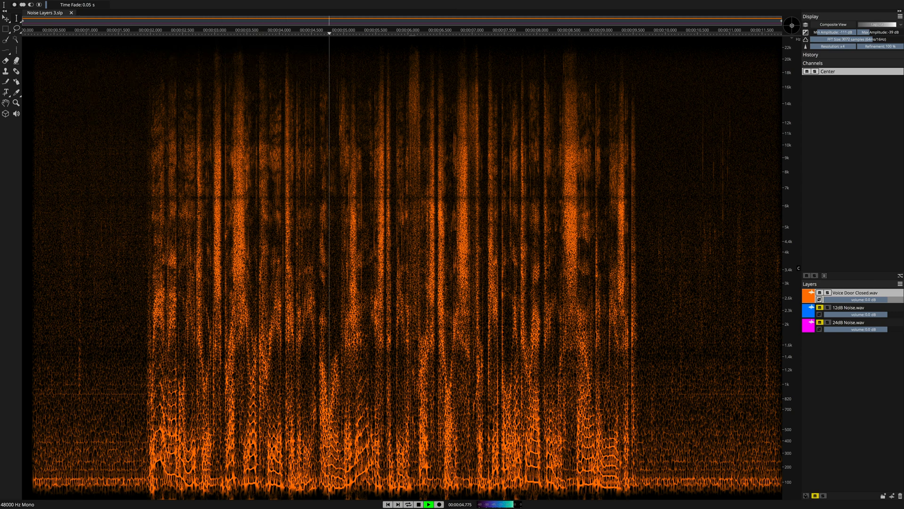
left_click(429, 504)
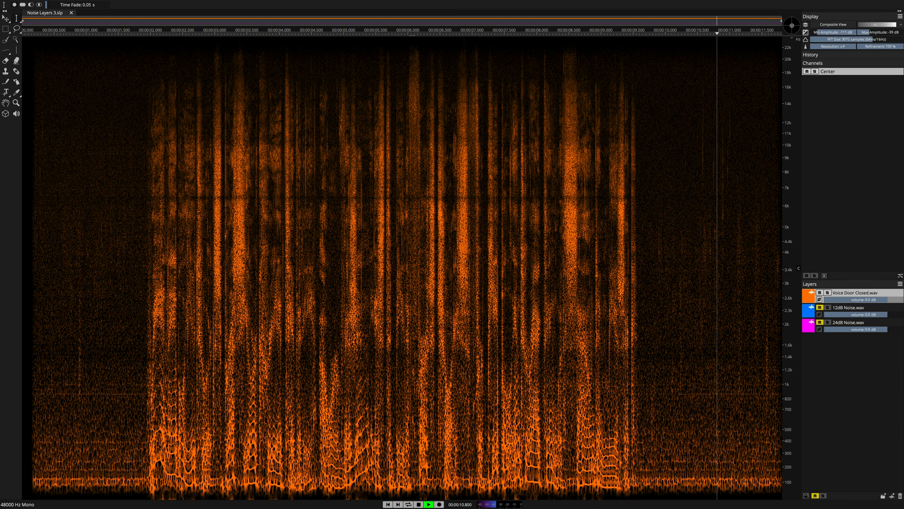
left_click(162, 4)
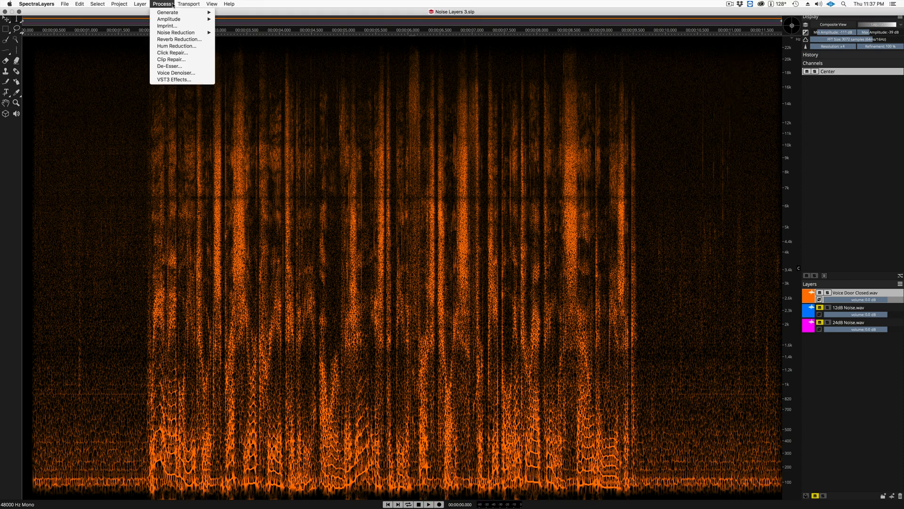
- Preview the Voice Denoiser at sensitivity 0.0 and 100% reduction on the merged voice
left_click(176, 73)
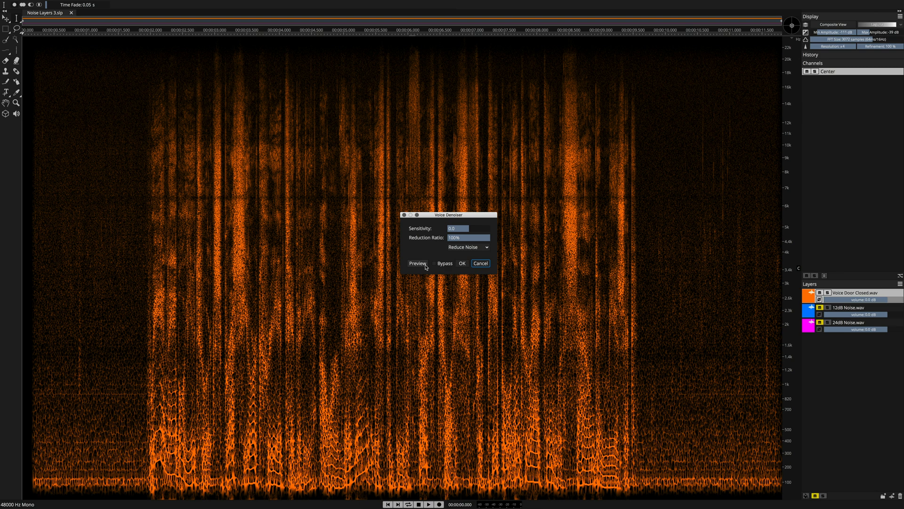
left_click(416, 263)
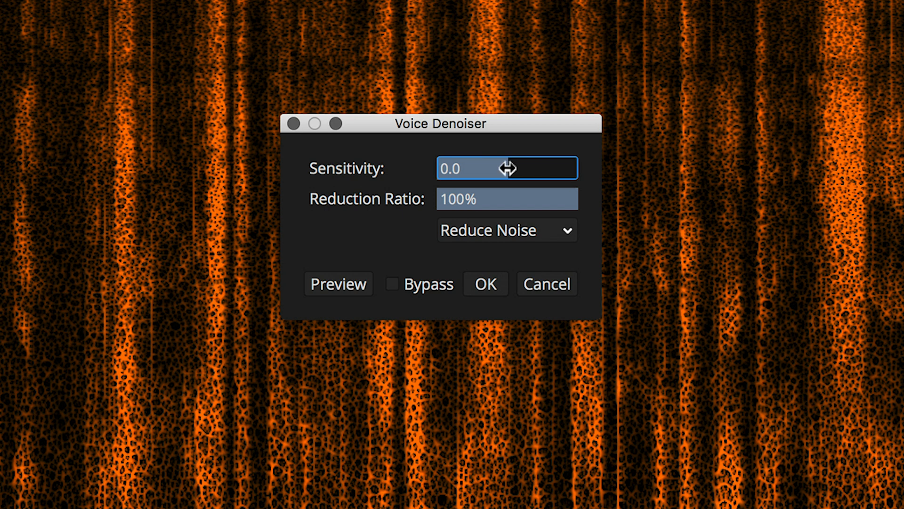
- Try the denoiser sensitivity at 2.5 and then at -1
left_click_drag(507, 167, 554, 168)
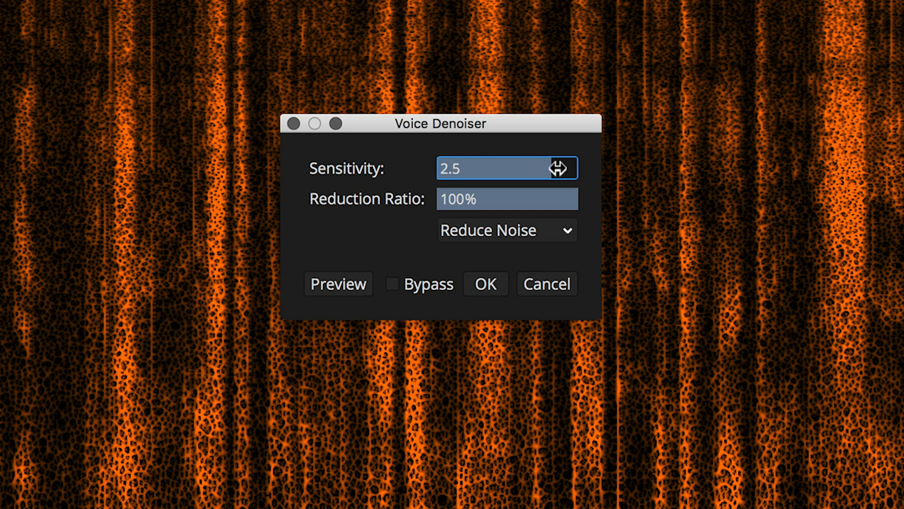
left_click_drag(560, 168, 519, 168)
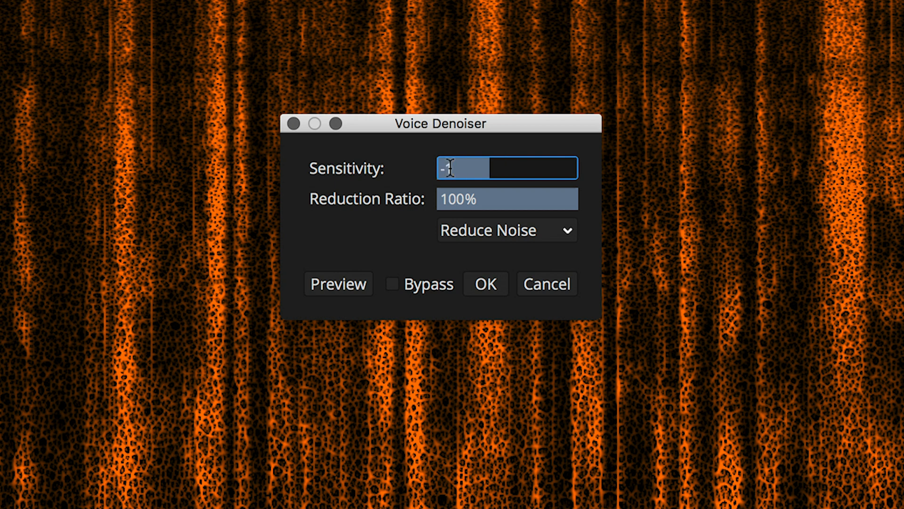
left_click(337, 283)
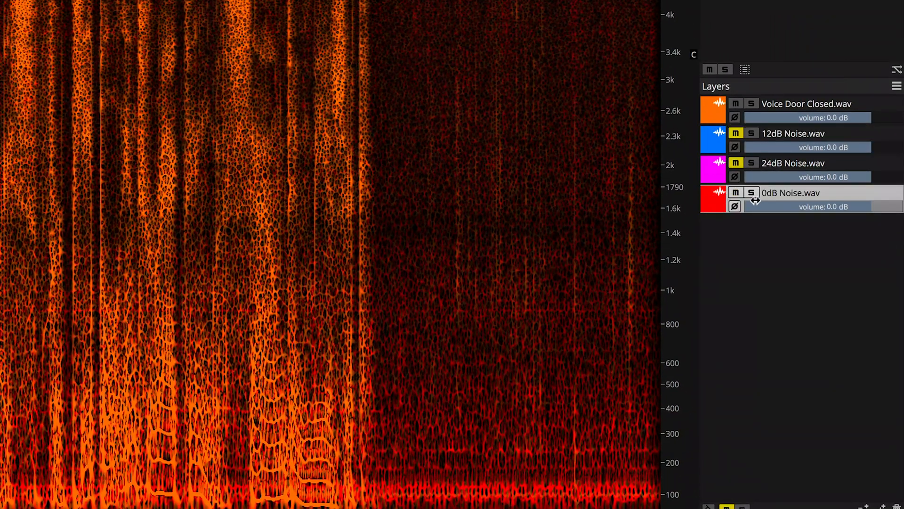
- Merge the 12dB Noise.wav layer up into the voice layer
left_click(735, 133)
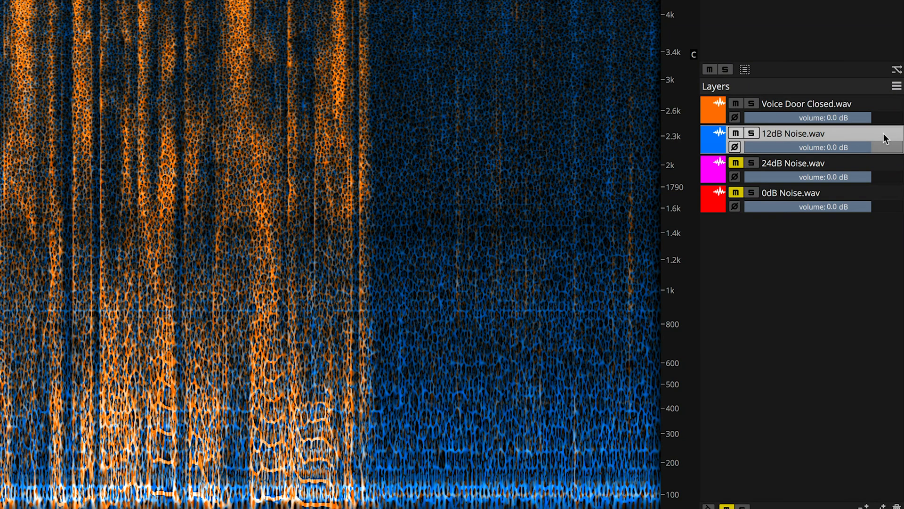
right_click(796, 134)
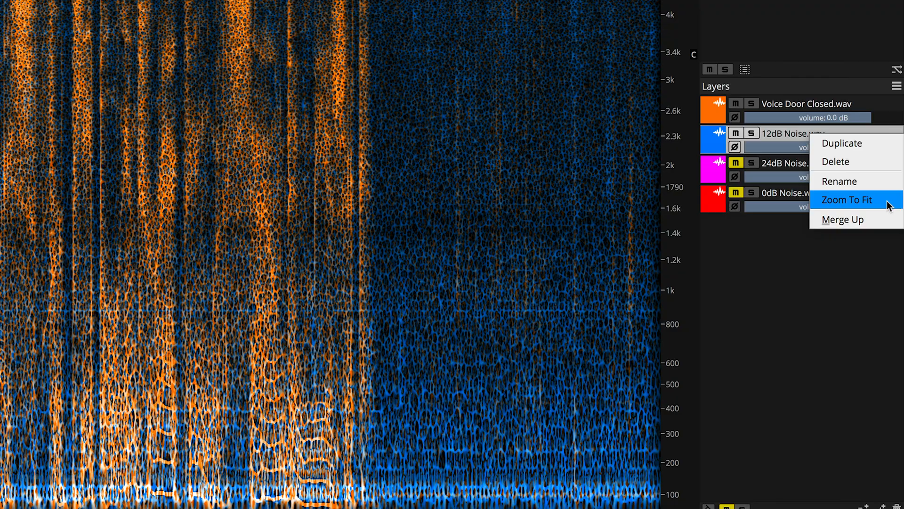
left_click(835, 161)
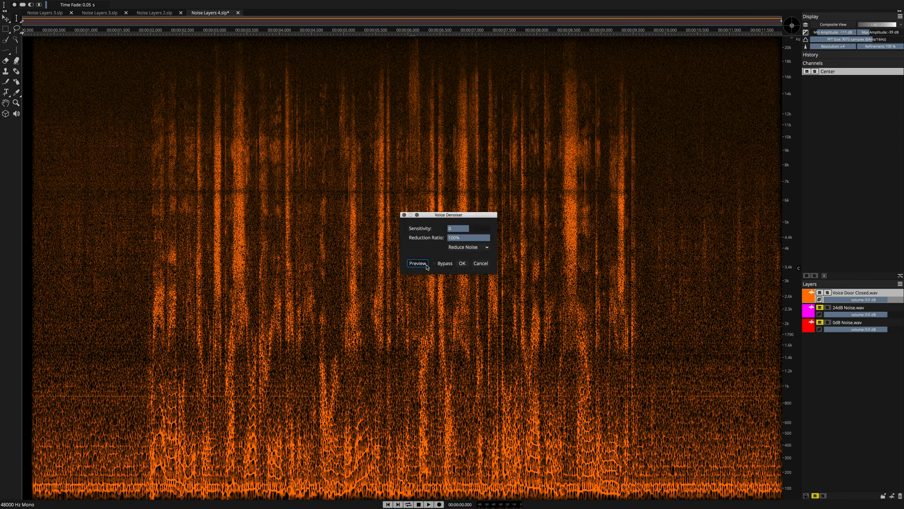
- Preview the denoiser at defaults, then at sensitivity 1.5 on the 12dB-noise voice
left_click(418, 263)
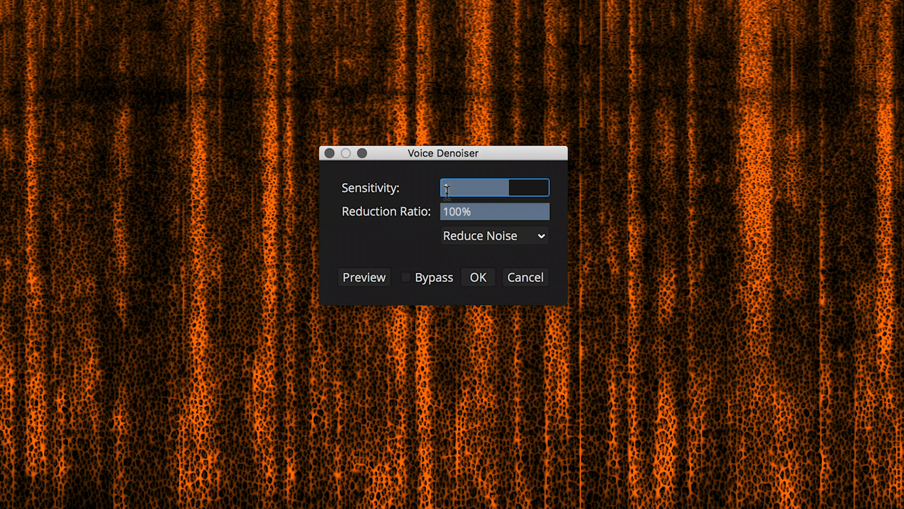
type("1.5")
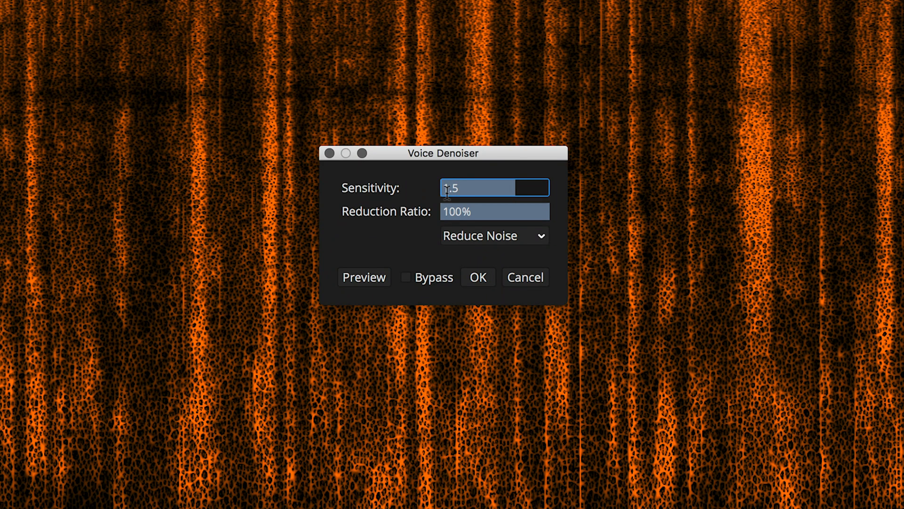
left_click(364, 277)
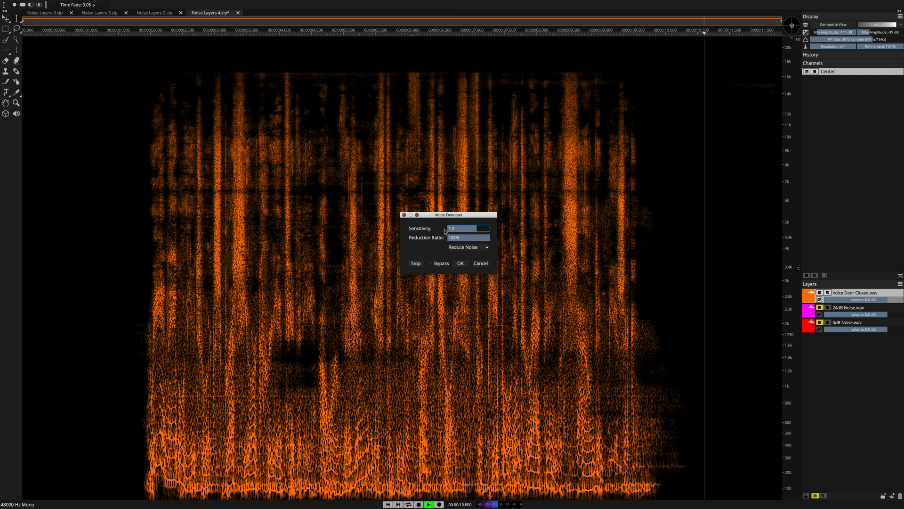
- Switch to Reduce Signal mode at 80% reduction and preview the noise with the voice removed
left_click(467, 247)
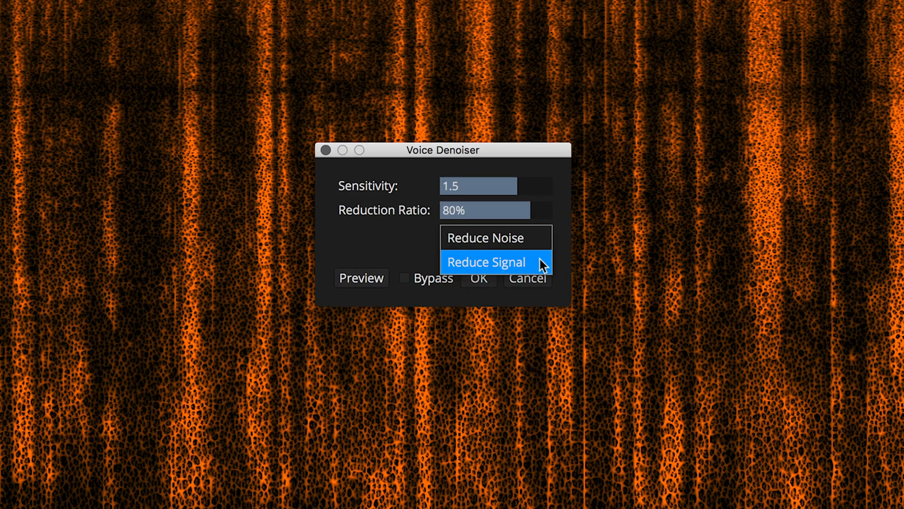
left_click(486, 262)
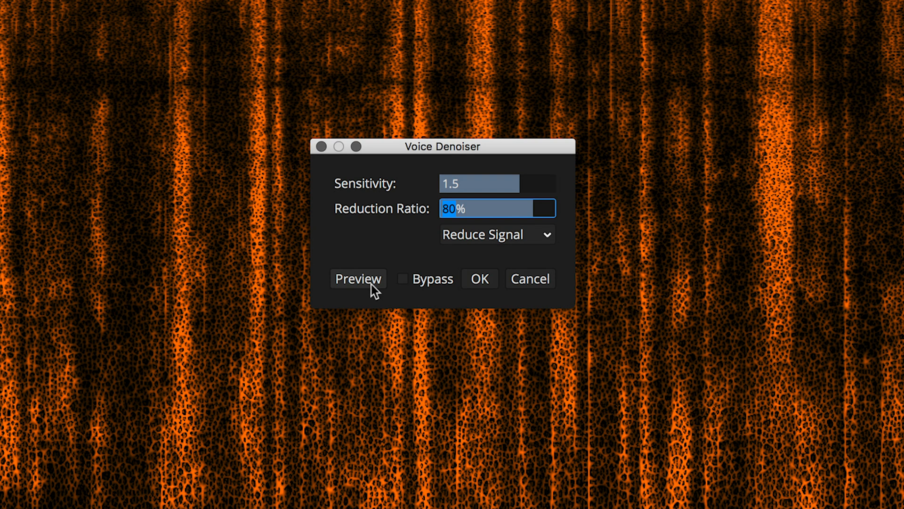
left_click(358, 278)
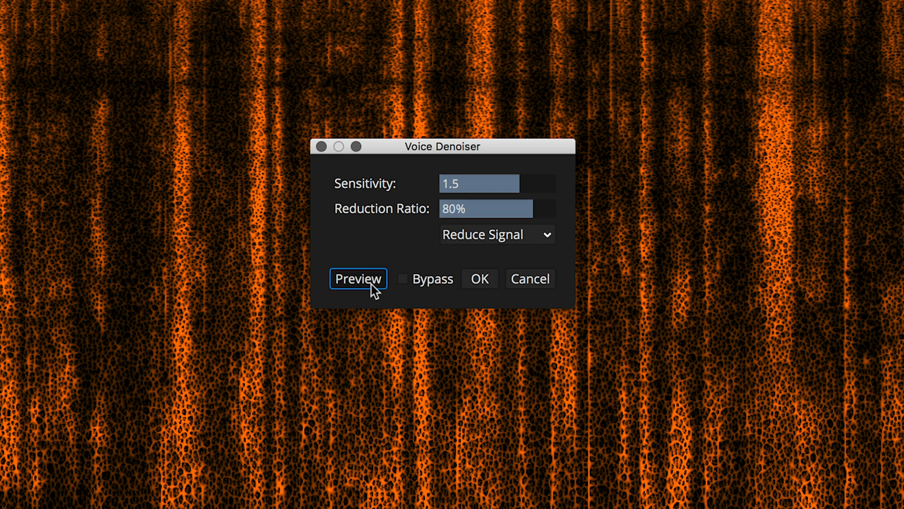
left_click(357, 279)
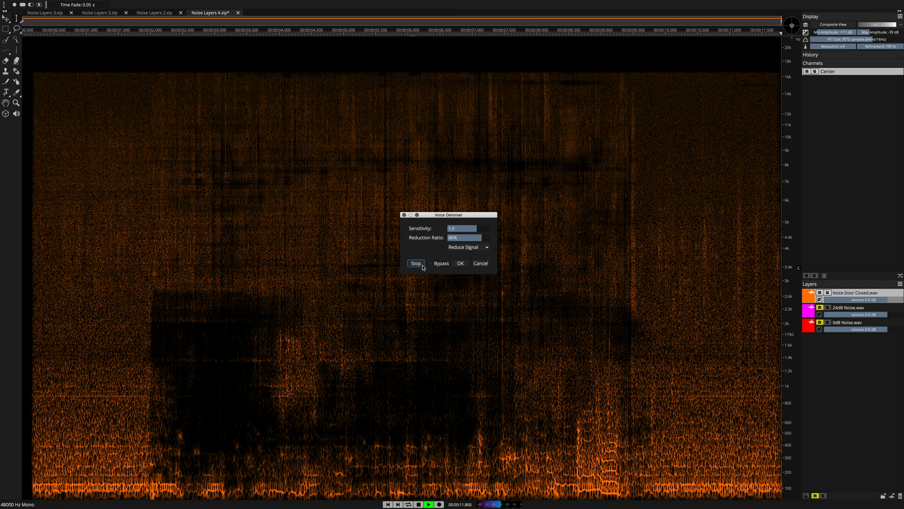
- Stop the preview and merge the 24dB Noise.wav layer up into the voice layer
left_click(415, 263)
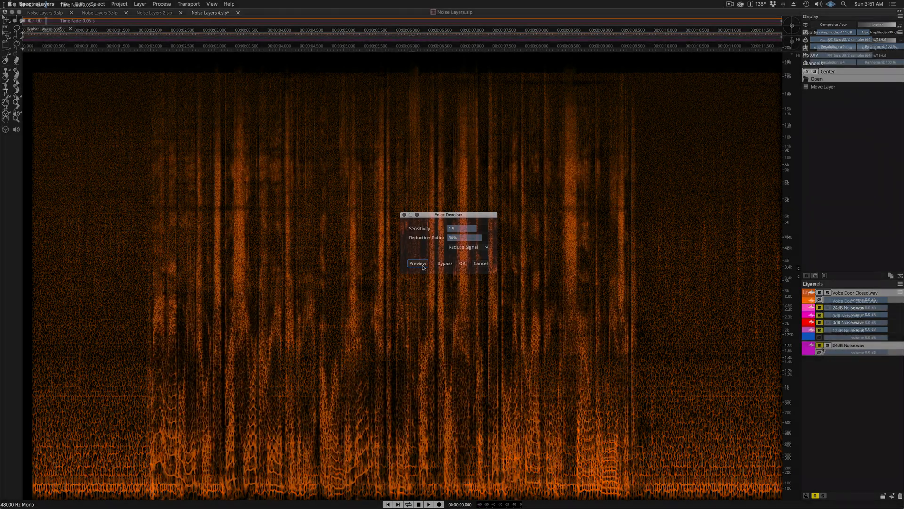
left_click(463, 262)
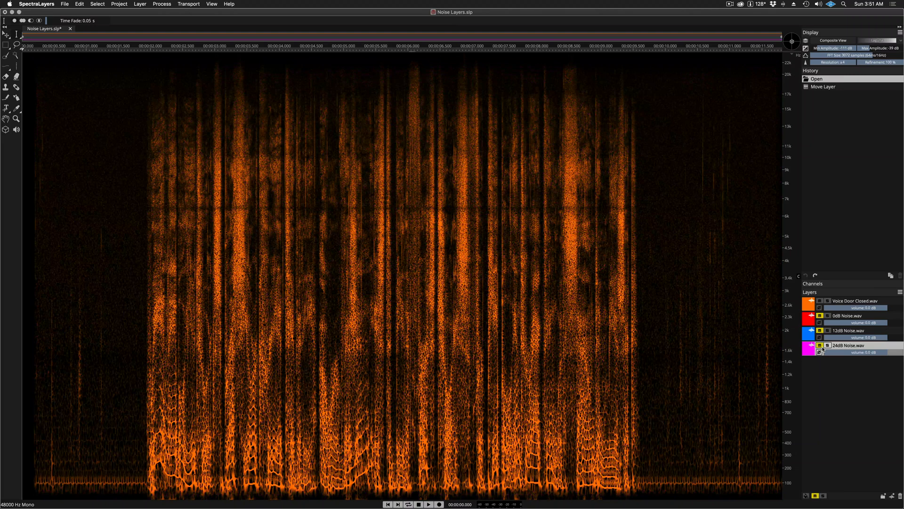
right_click(847, 315)
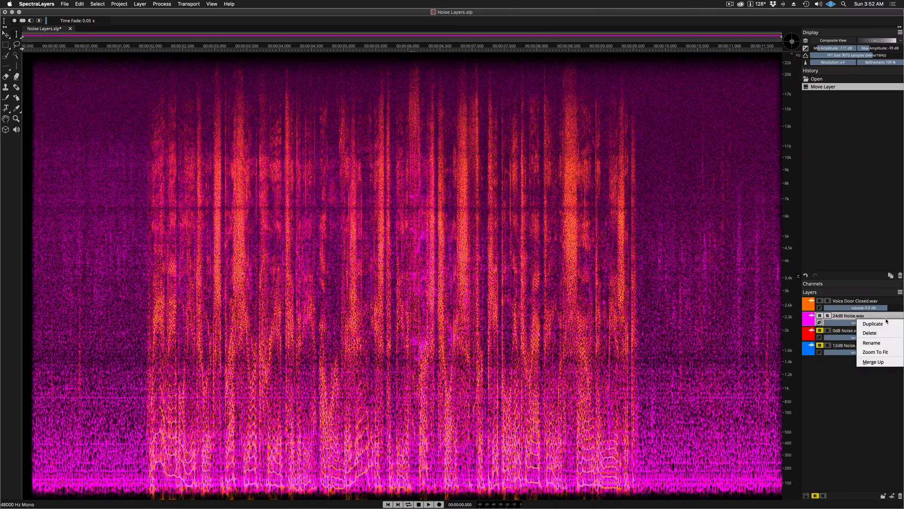
left_click(873, 361)
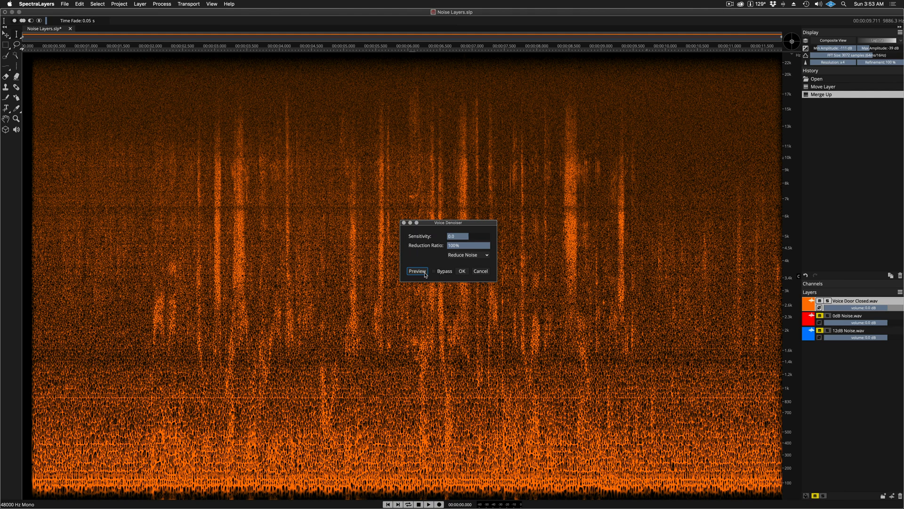
- Preview the denoiser at 100% reduction on the 24dB-noise voice, then stop it
left_click(417, 271)
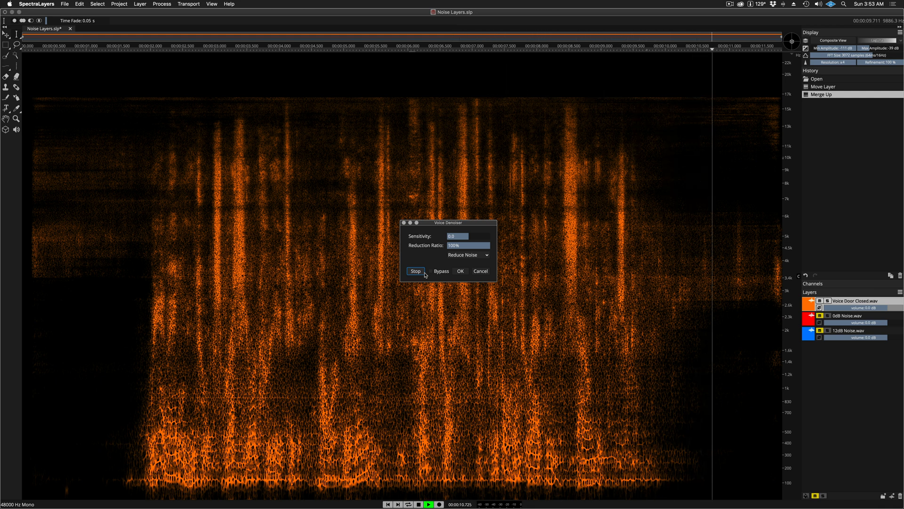
left_click(415, 272)
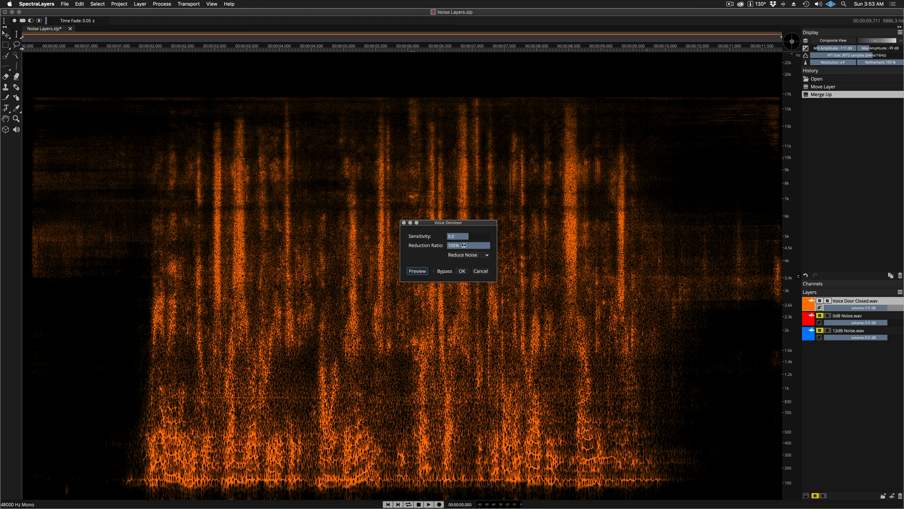
- Preview the denoiser at 80% reduction, then stop and dismiss it leaving the voice noisy
left_click(467, 245)
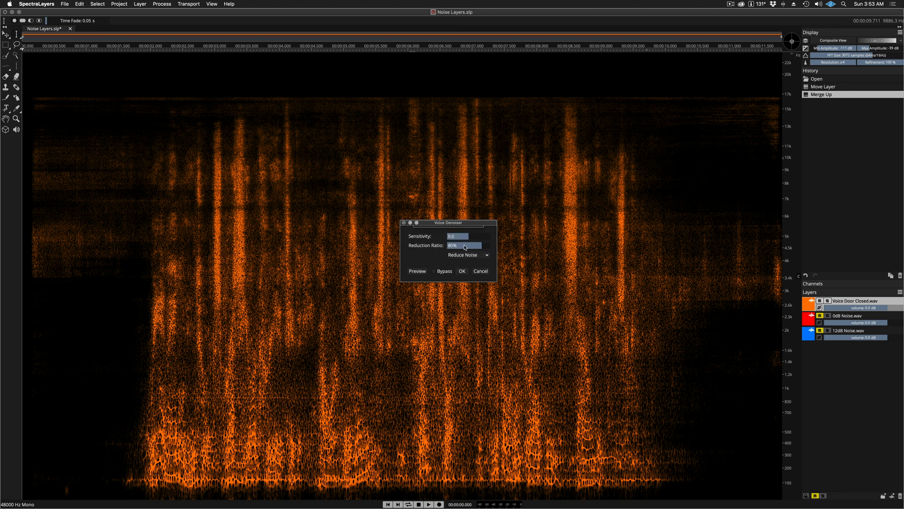
left_click(417, 271)
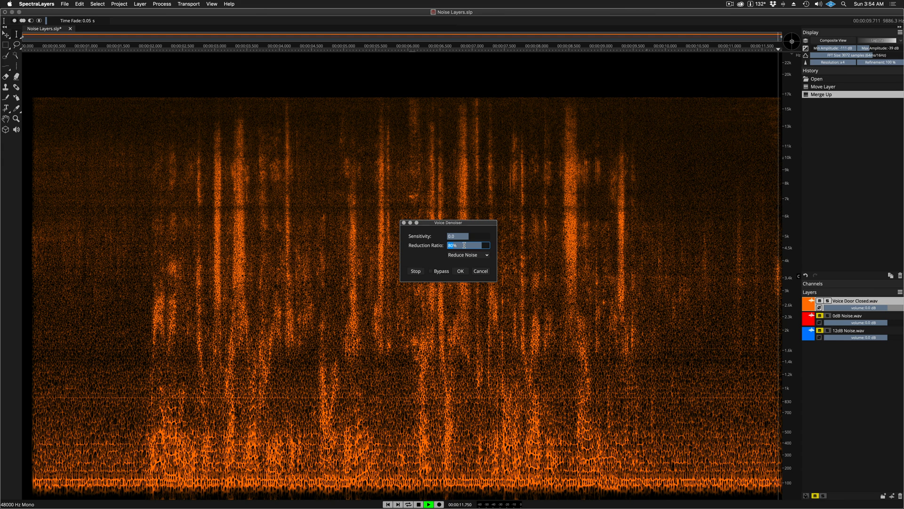
left_click(460, 271)
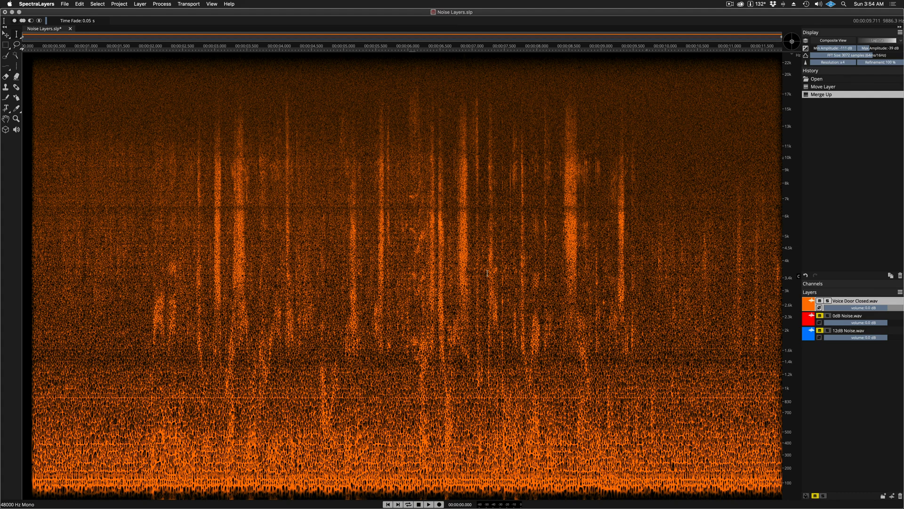
left_click(429, 504)
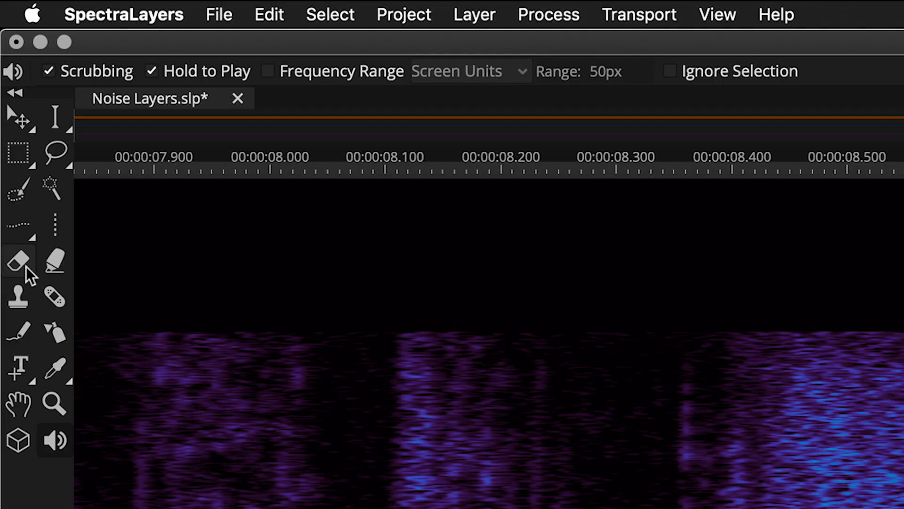
- Activate the Eraser as a round brush with 35% hardness and 7.0 dB attenuation
left_click(17, 260)
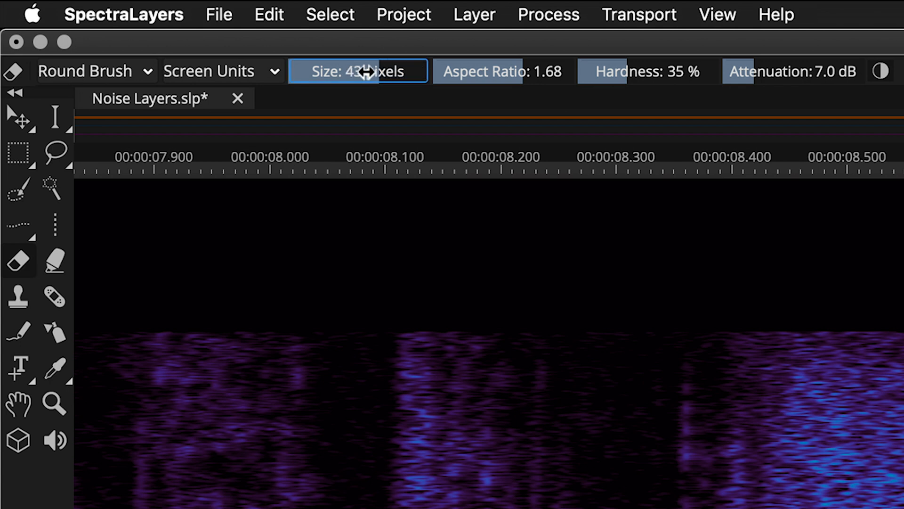